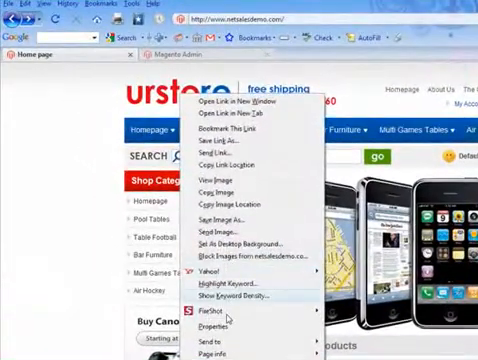
- View the store logo's properties, revealing its web address and PNG image type
click(216, 328)
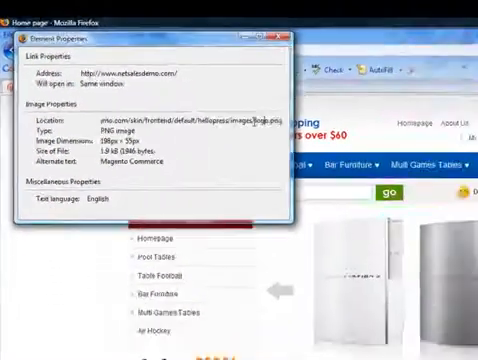
- Close the logo's properties and go to FileZilla's File menu for Site Manager
click(270, 40)
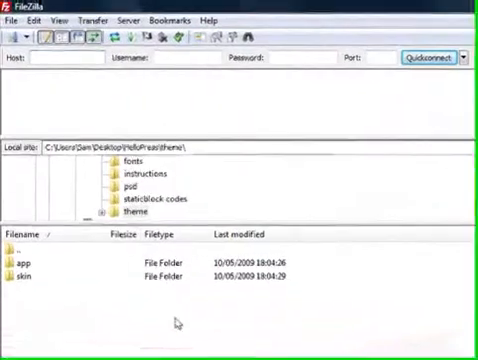
click(12, 20)
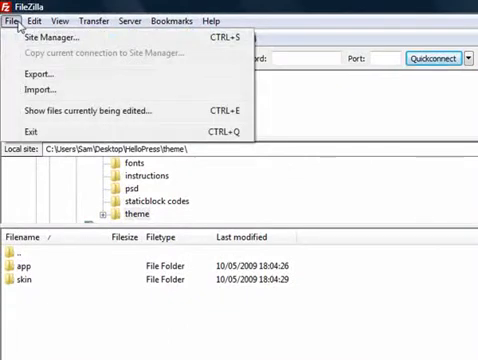